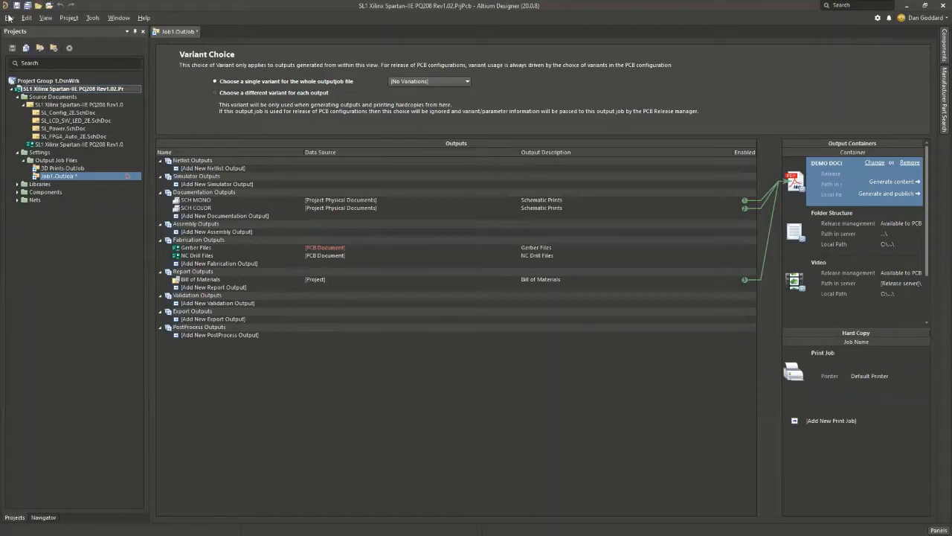
# Link the SCH COLOR print output to the PDF container alongside SCH MONO
pyautogui.click(9, 18)
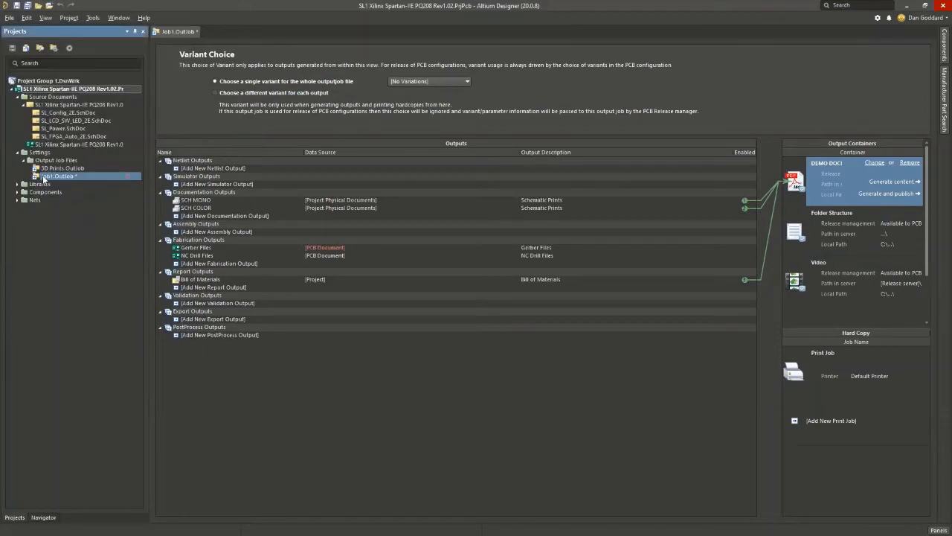
pyautogui.moveTo(280, 134)
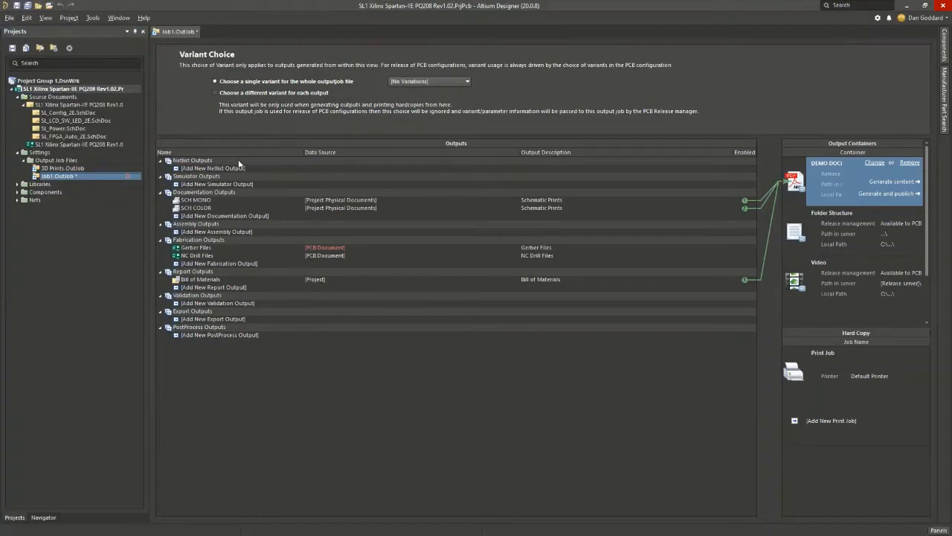
pyautogui.click(216, 216)
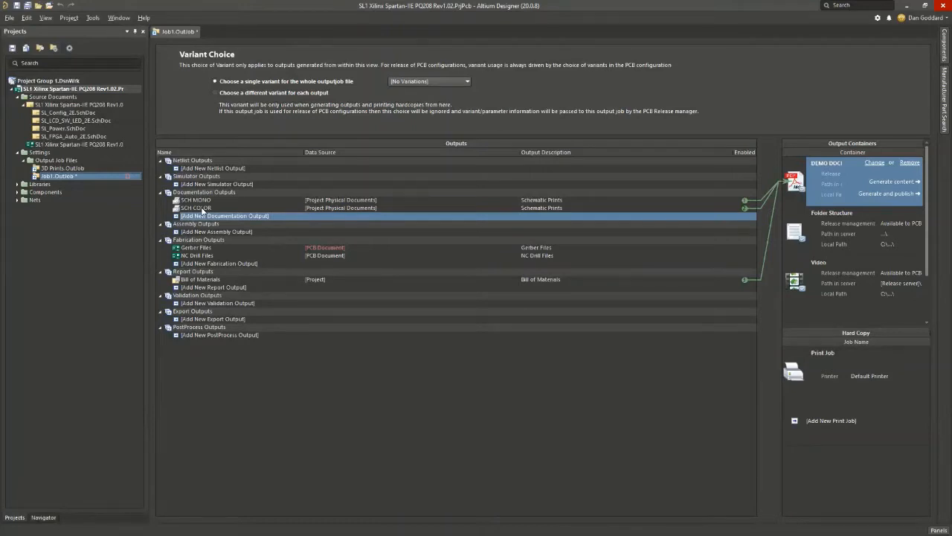
# Set the SCH COLOR print's Color Set to Color in its page setup properties
pyautogui.rightClick(196, 209)
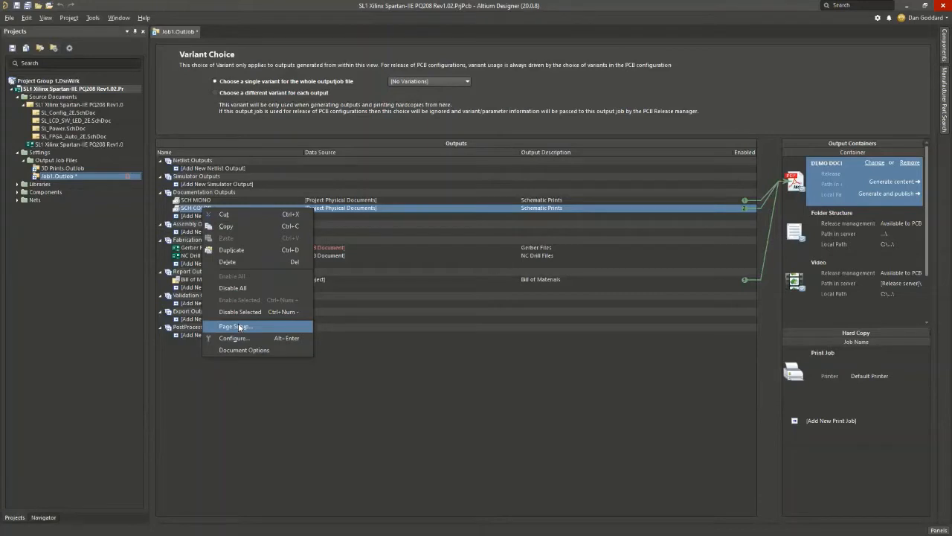
pyautogui.click(232, 327)
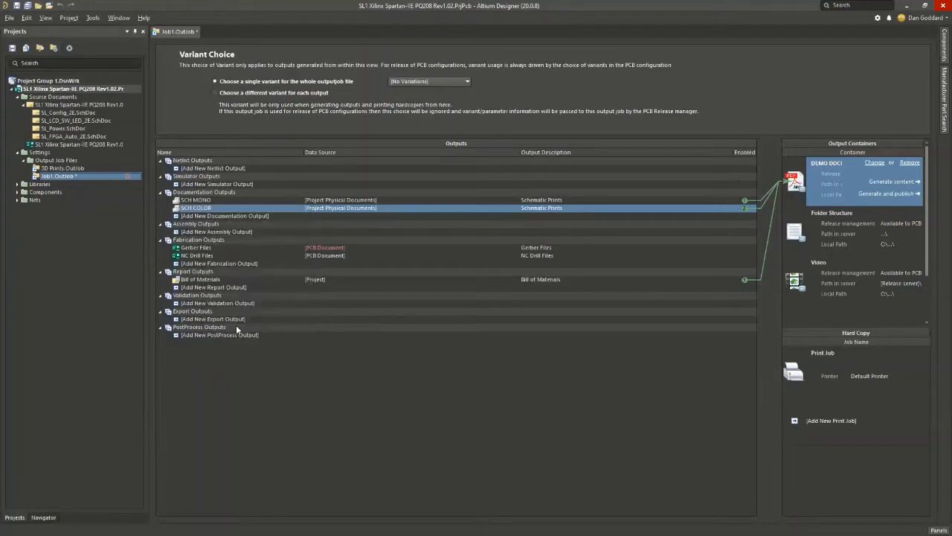
pyautogui.doubleClick(195, 208)
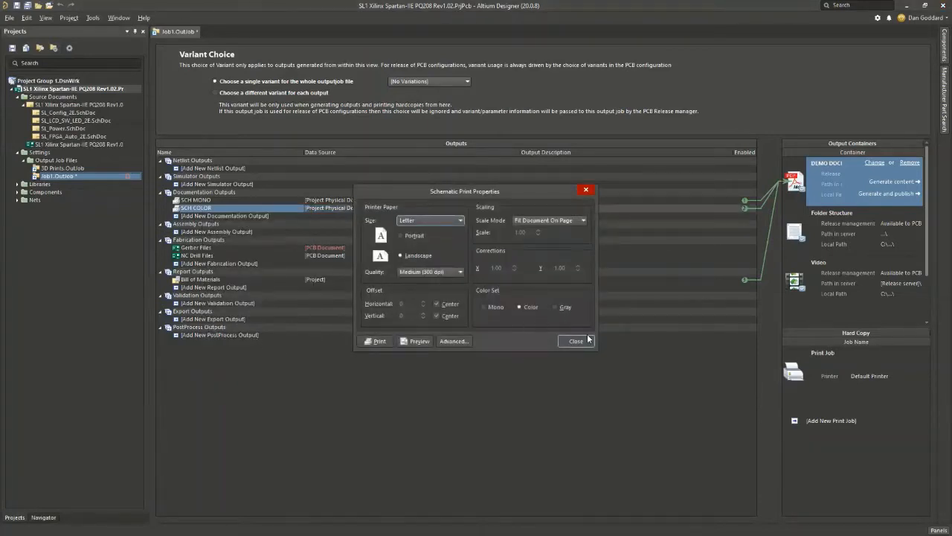
pyautogui.click(575, 340)
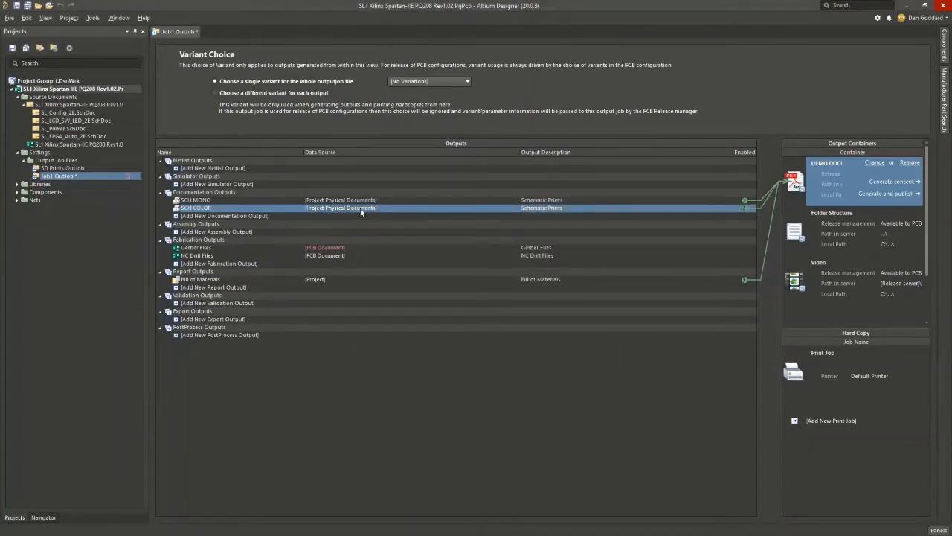
pyautogui.click(341, 208)
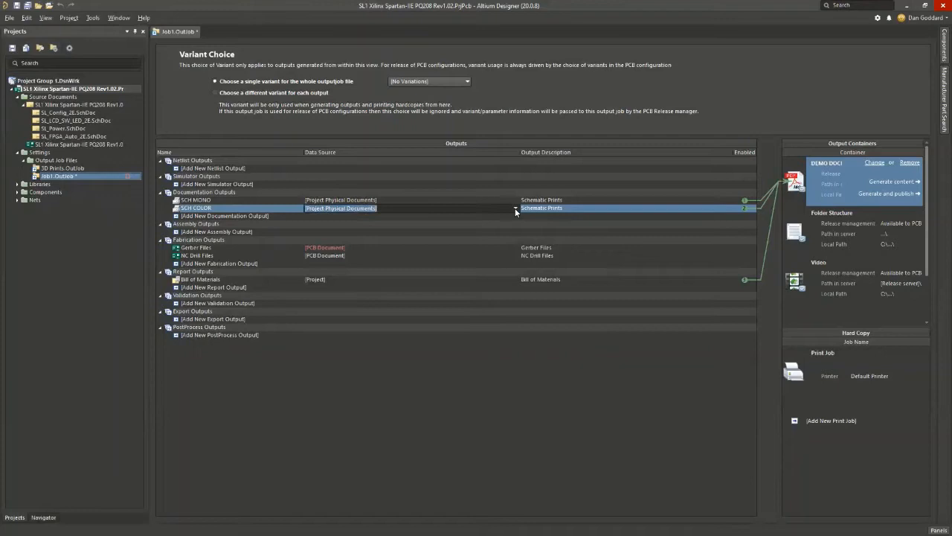
pyautogui.click(515, 208)
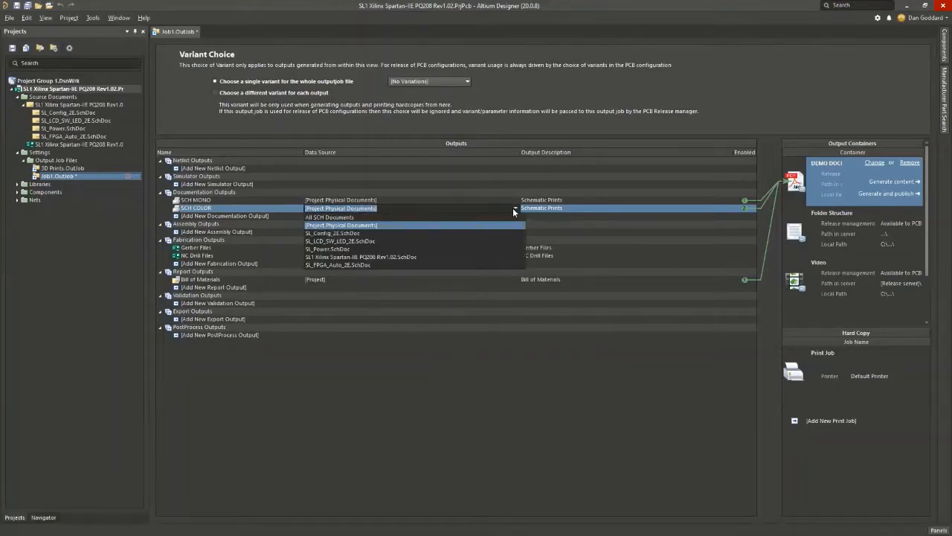
pyautogui.click(341, 209)
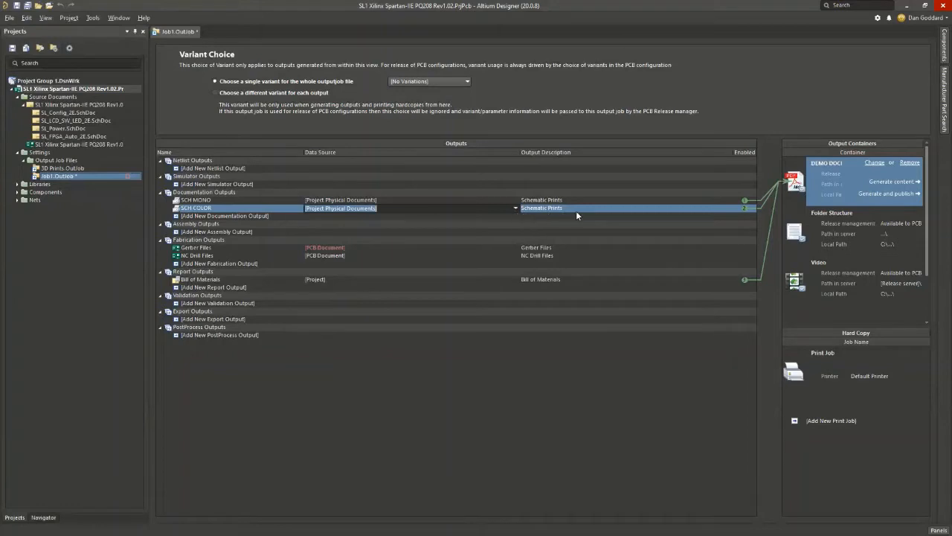
pyautogui.moveTo(580, 215)
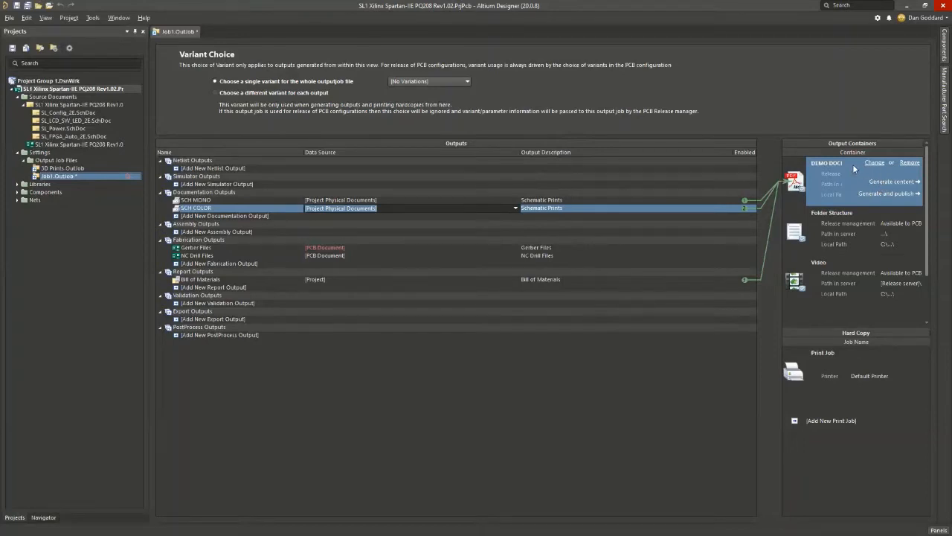
pyautogui.moveTo(840, 220)
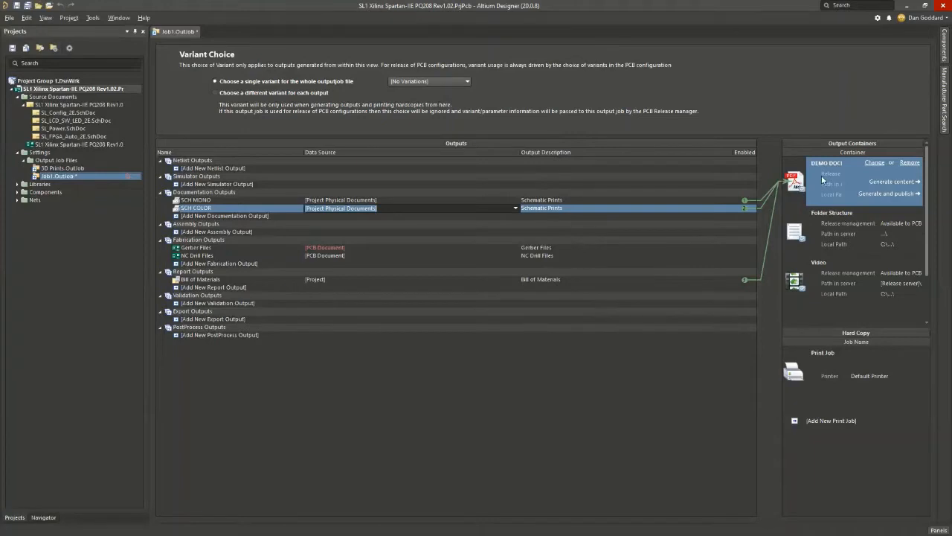
pyautogui.moveTo(805, 183)
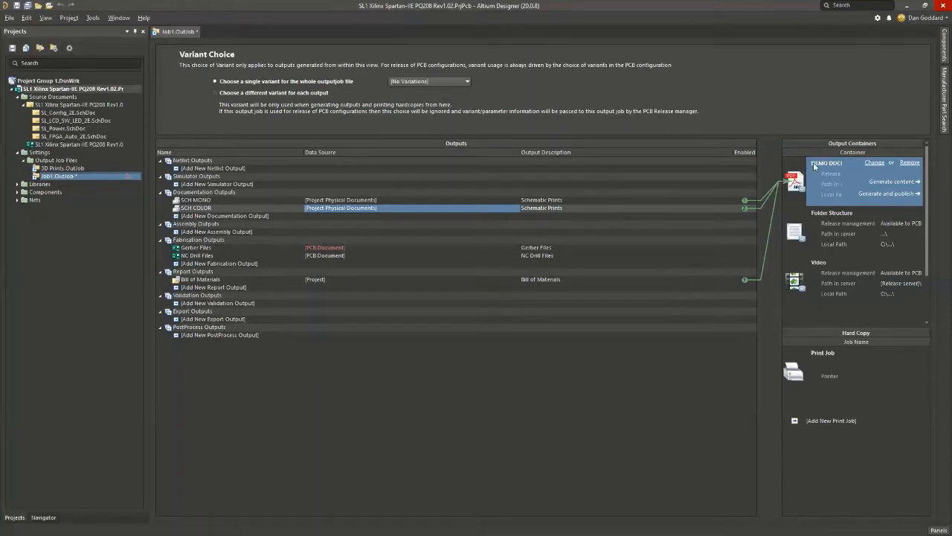
pyautogui.moveTo(845, 167)
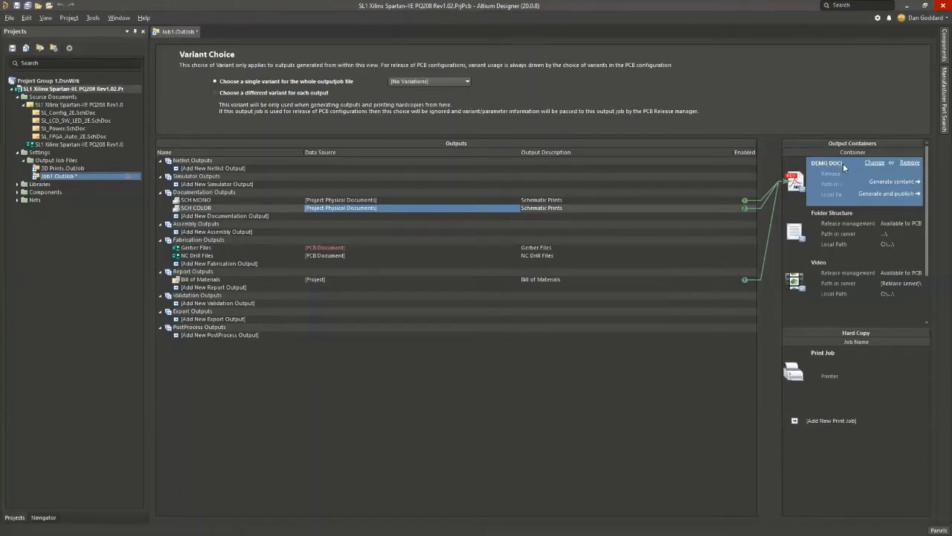
pyautogui.moveTo(874, 175)
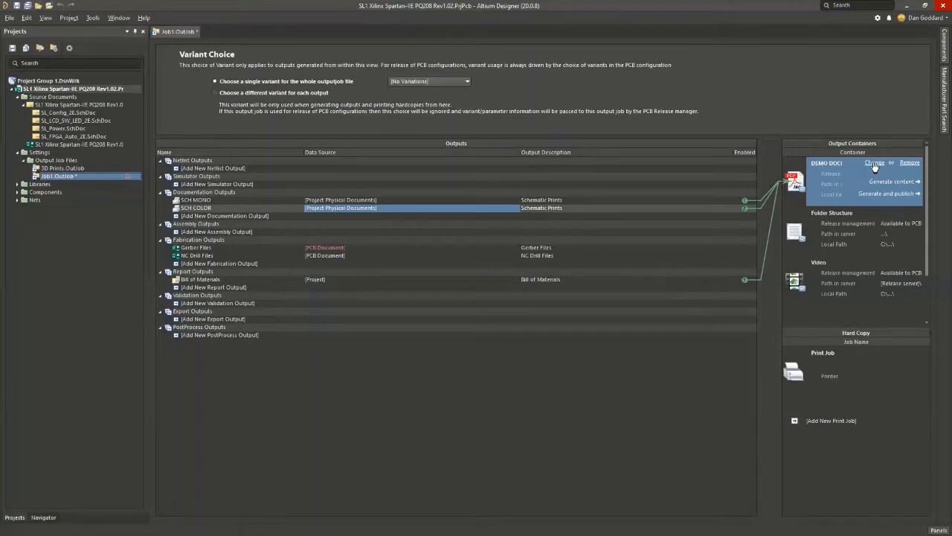
# Configure the PDF container to write a separate custom-named file per output
pyautogui.click(875, 163)
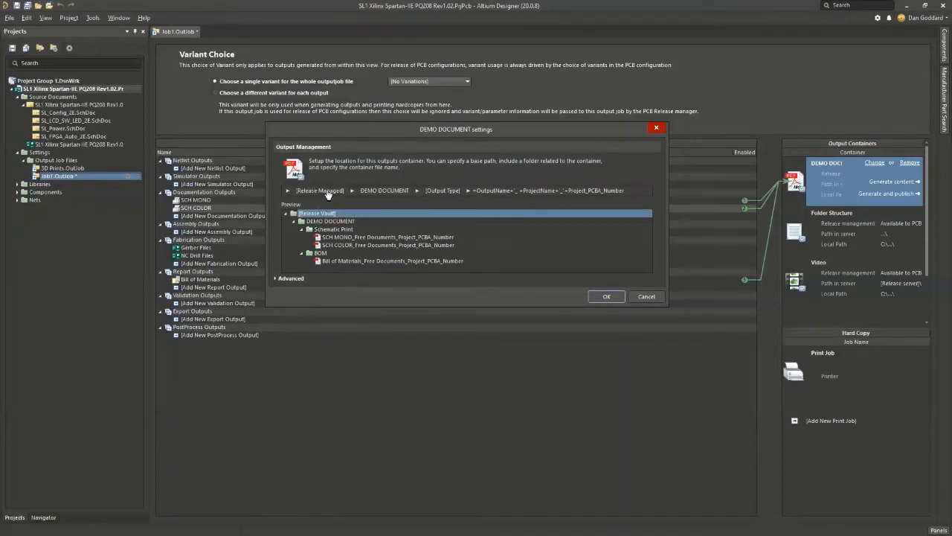
pyautogui.click(319, 191)
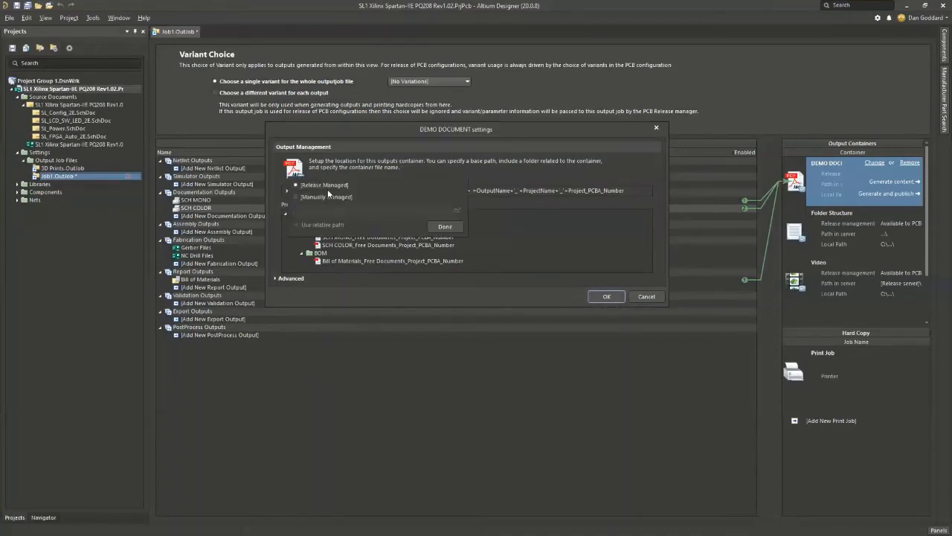
pyautogui.moveTo(330, 205)
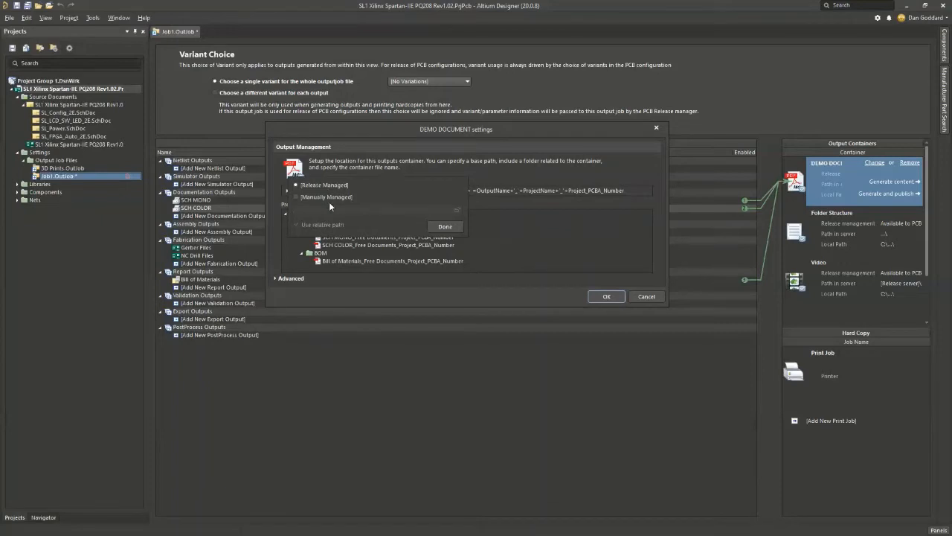
pyautogui.moveTo(333, 209)
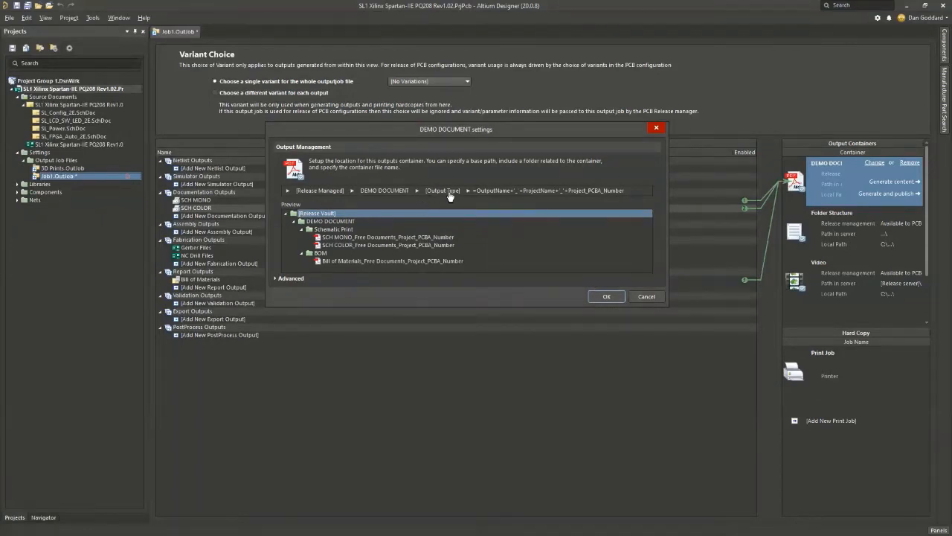
pyautogui.click(444, 190)
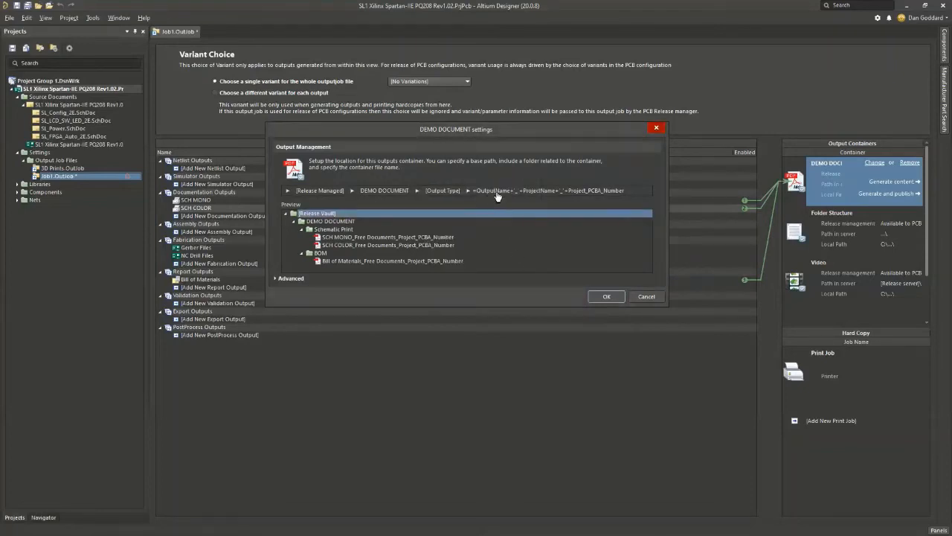
pyautogui.click(467, 191)
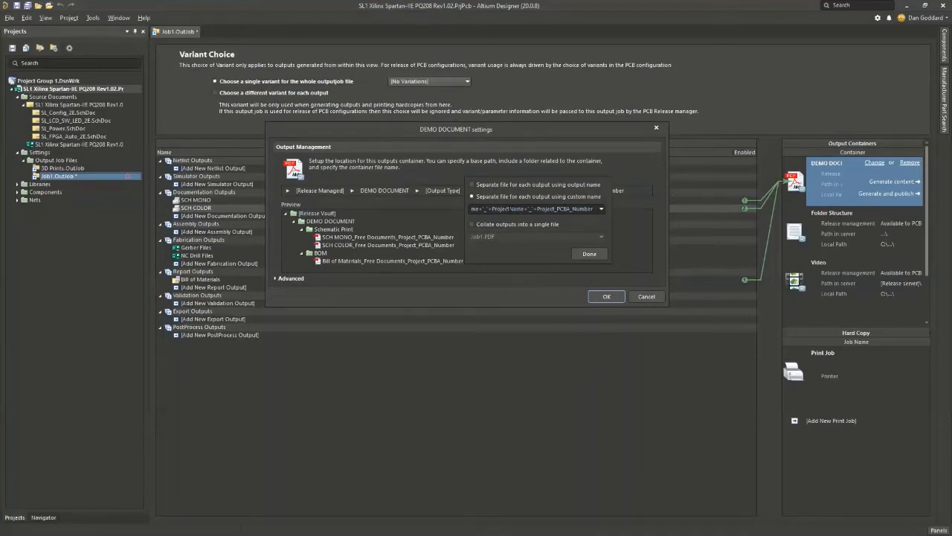
pyautogui.moveTo(509, 210)
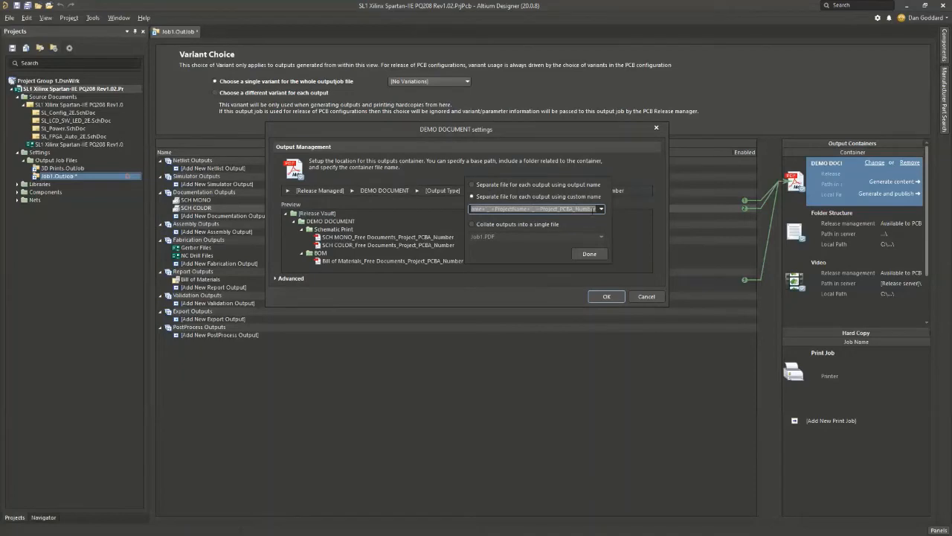
pyautogui.click(589, 253)
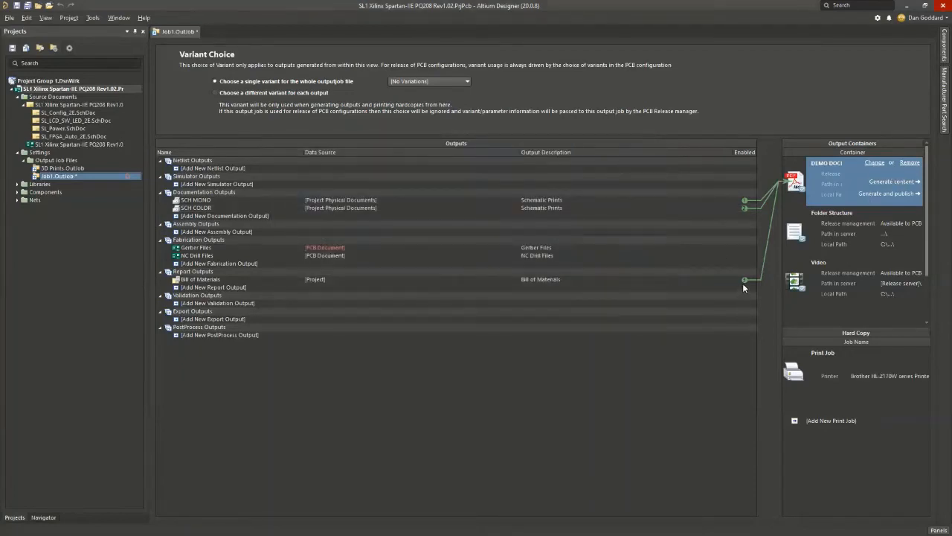
# Generate the SCH MONO and SCH COLOR PDFs from the container
pyautogui.click(200, 280)
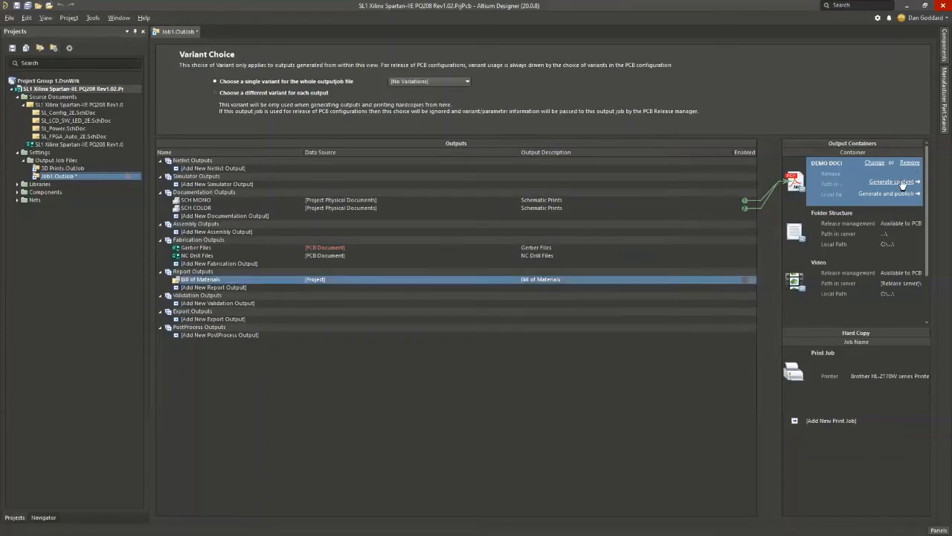
pyautogui.click(890, 182)
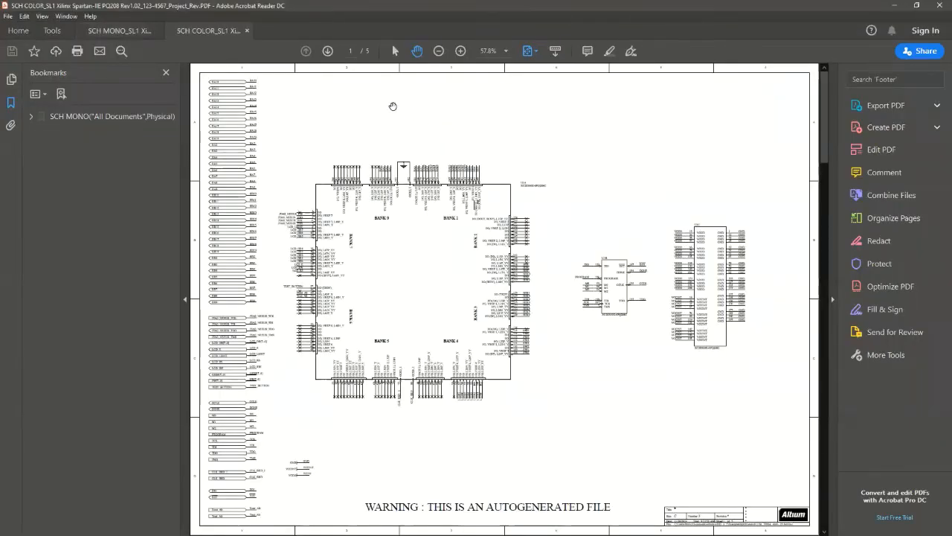
# Review the monochrome SCH MONO PDF, then the colour SCH COLOR PDF
pyautogui.click(119, 30)
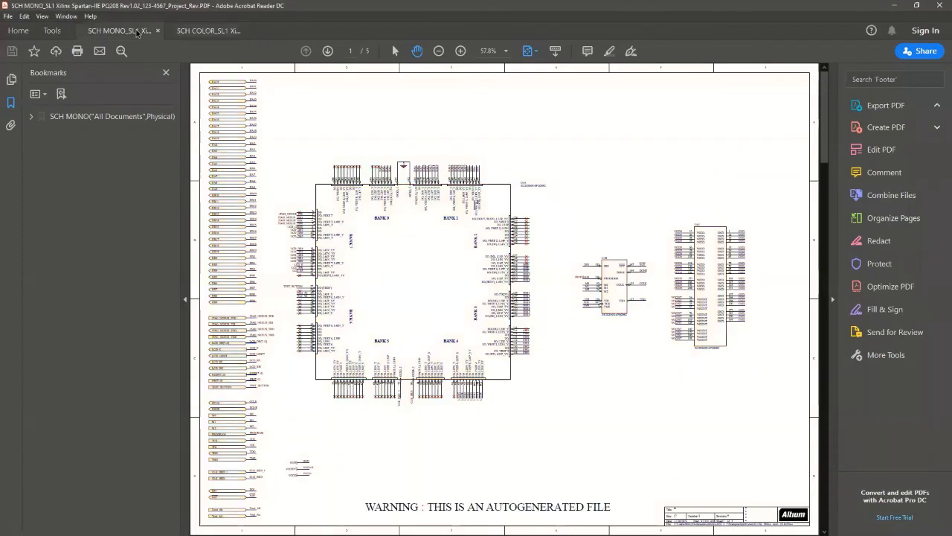
pyautogui.click(207, 30)
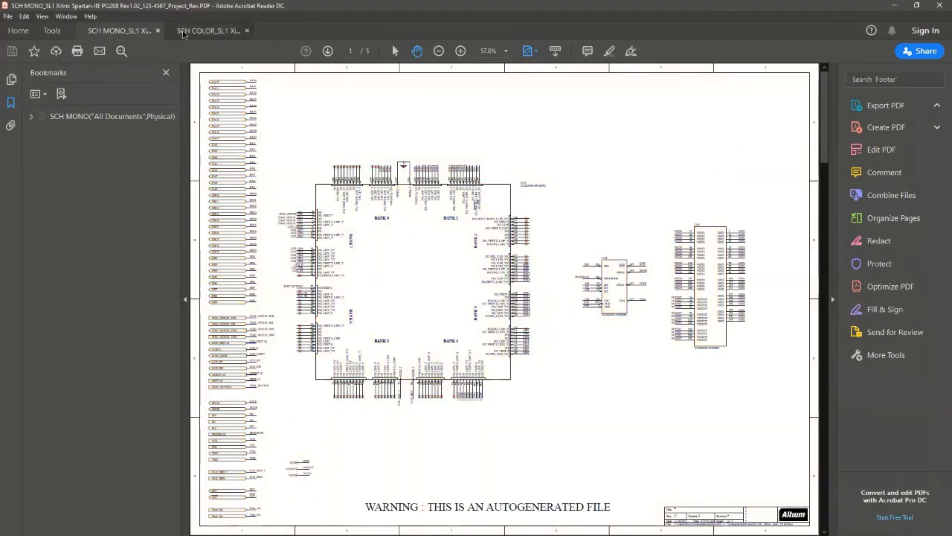
pyautogui.click(206, 30)
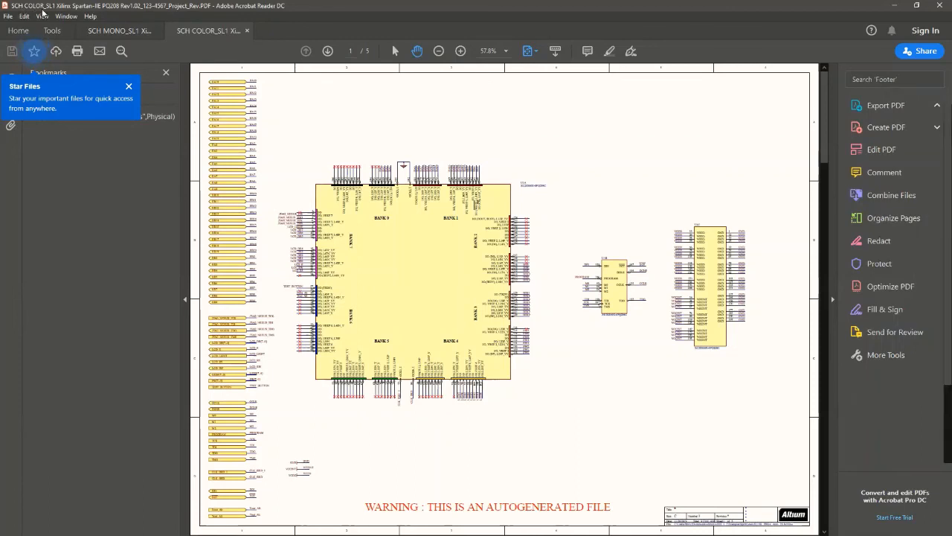
pyautogui.click(885, 104)
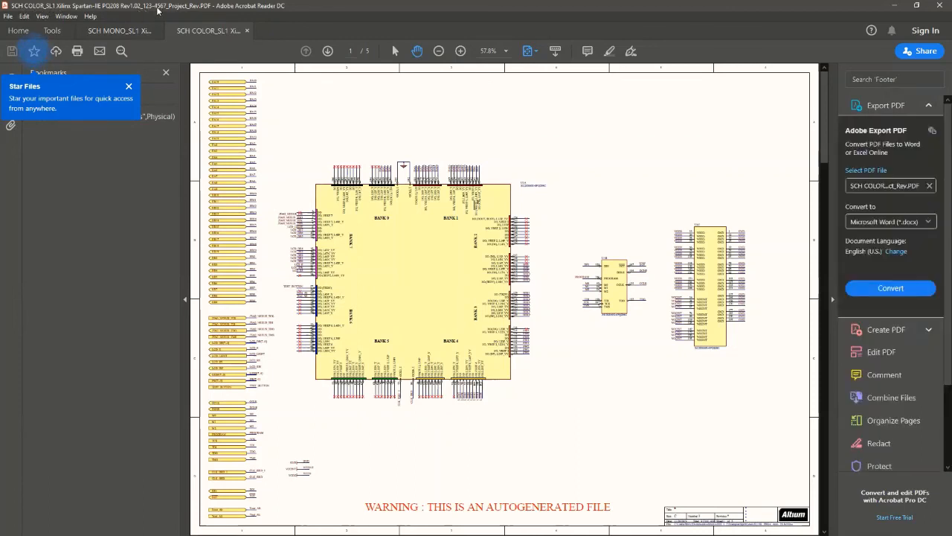